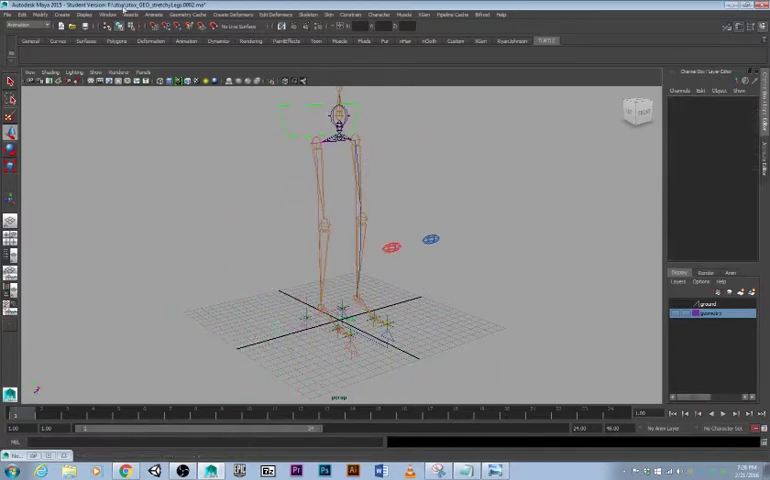
Step: Show the Outliner and select the foot control and leg rig items listed in it
click(108, 14)
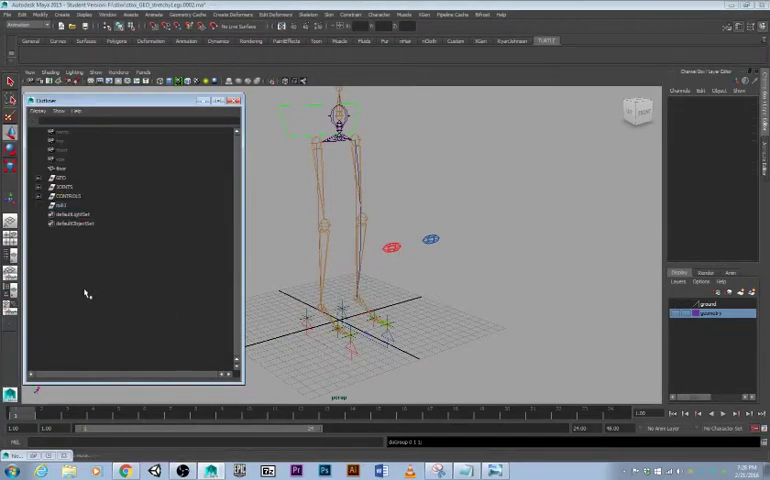
click(60, 216)
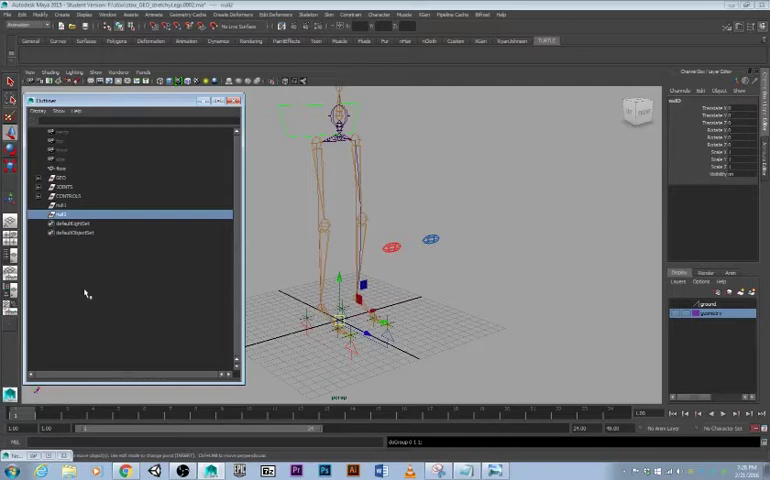
click(70, 204)
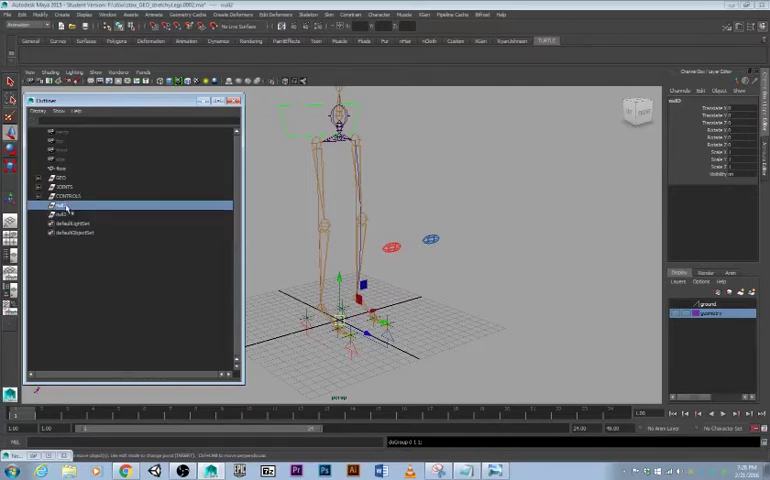
double_click(76, 204)
text(Base)
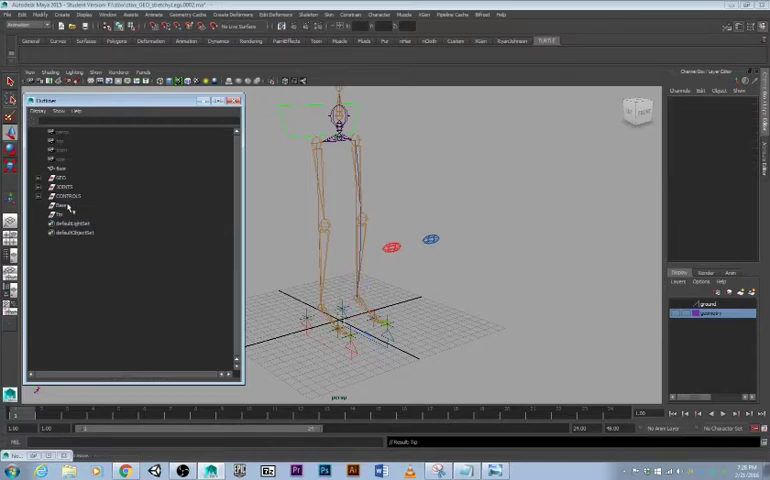
click(64, 212)
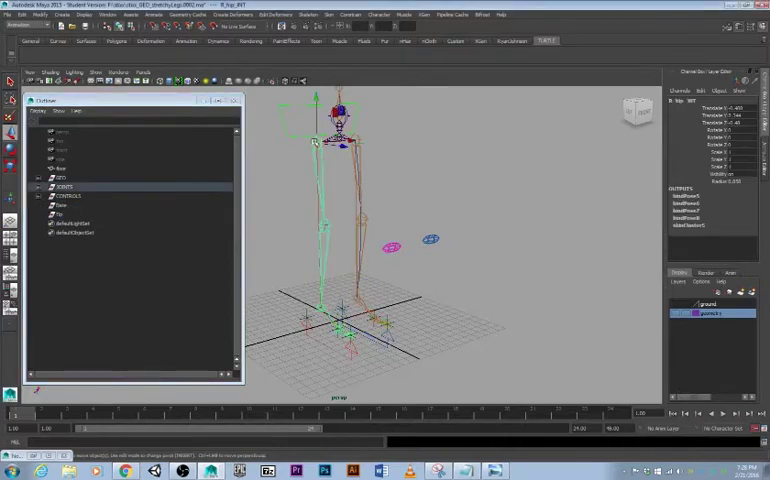
click(64, 204)
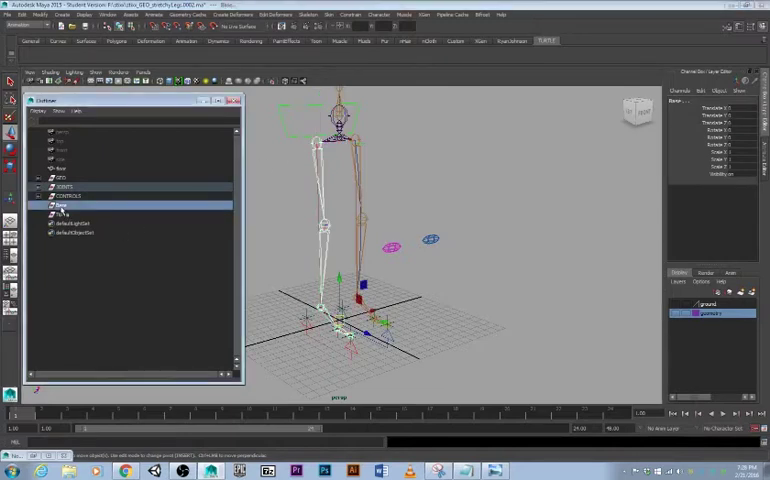
click(352, 14)
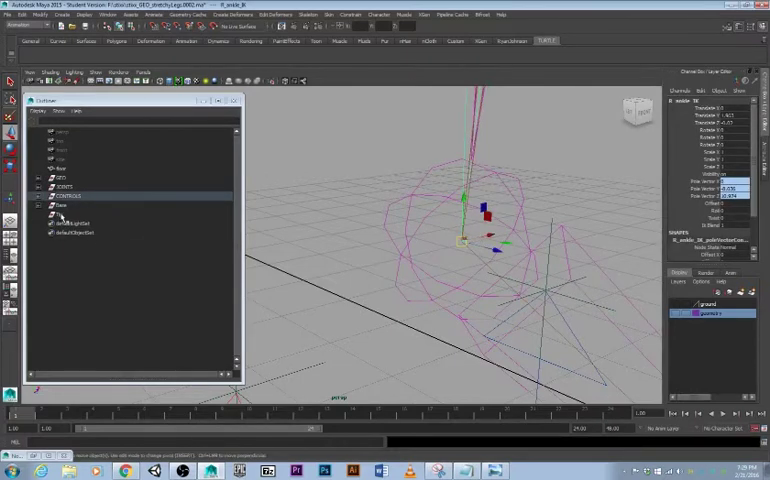
click(70, 212)
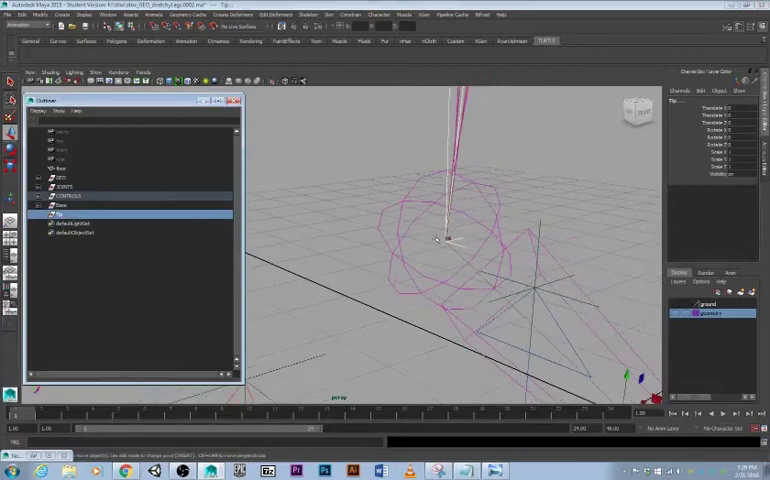
click(354, 14)
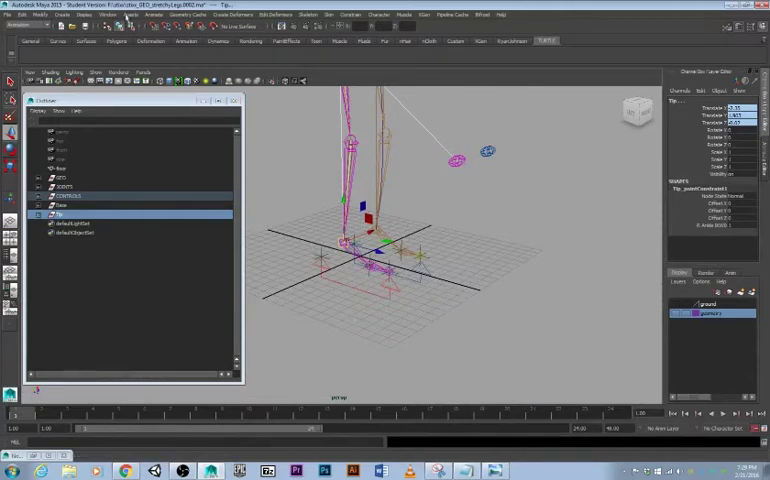
Step: Open Maya's Windows menu to reach the Node Editor
click(108, 14)
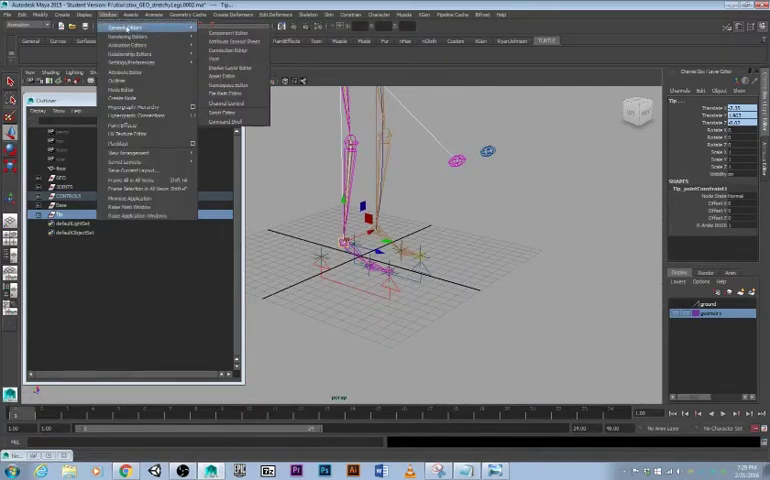
mouse_move(130, 62)
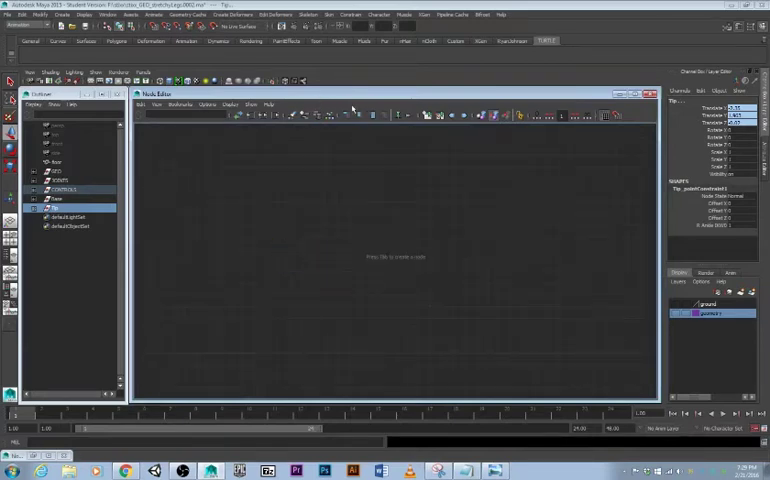
mouse_move(384, 276)
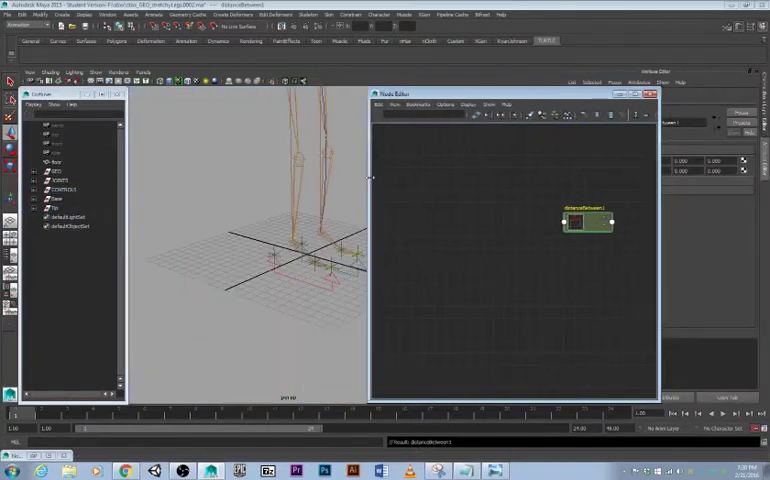
Step: Position the new distanceBetween node in the graph and reach for the Connection Editor
drag(590, 222, 516, 252)
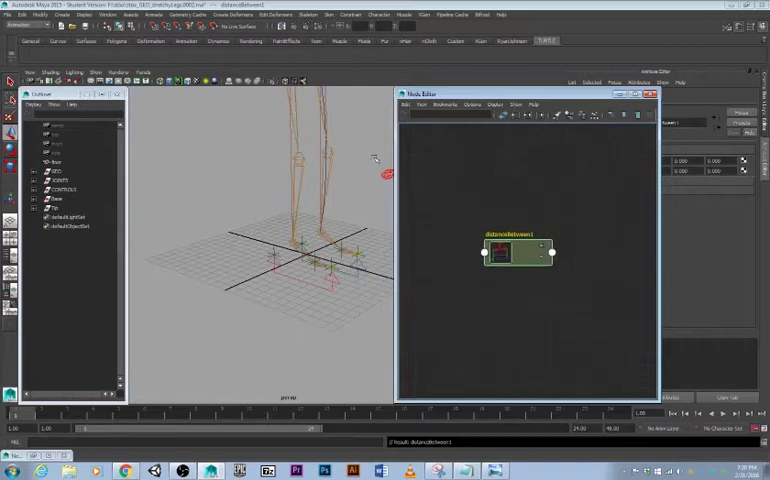
click(112, 14)
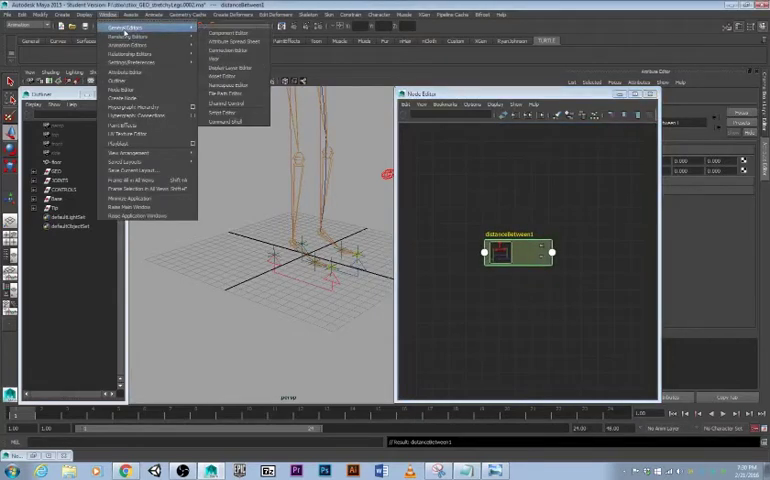
mouse_move(228, 50)
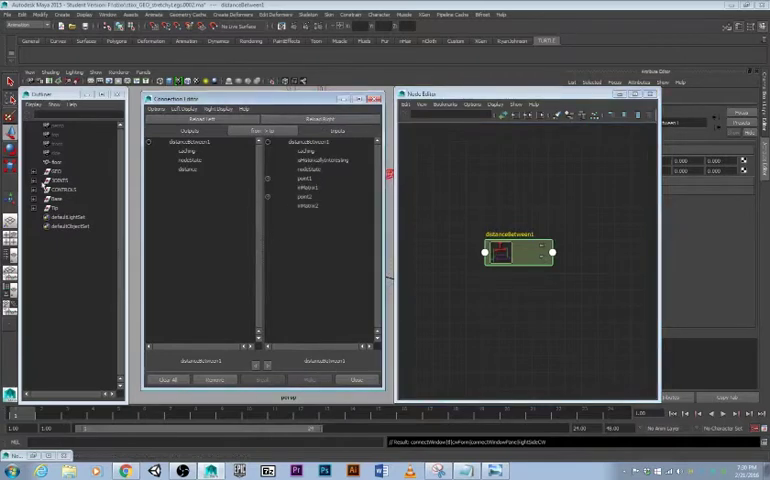
Step: Load the rig object as source and connect its position into distanceBetween1's point inputs
click(56, 200)
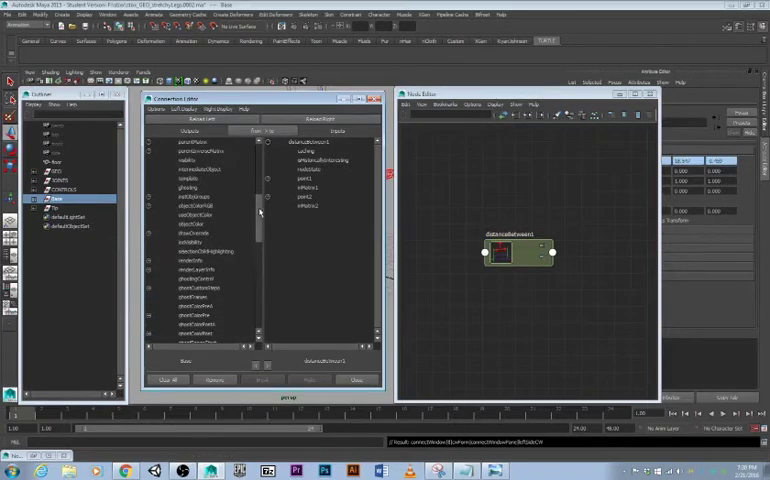
scroll(down, 3)
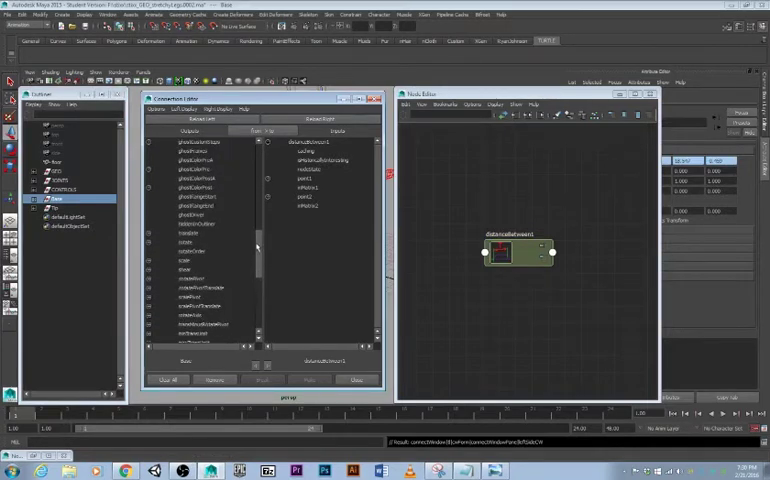
click(194, 232)
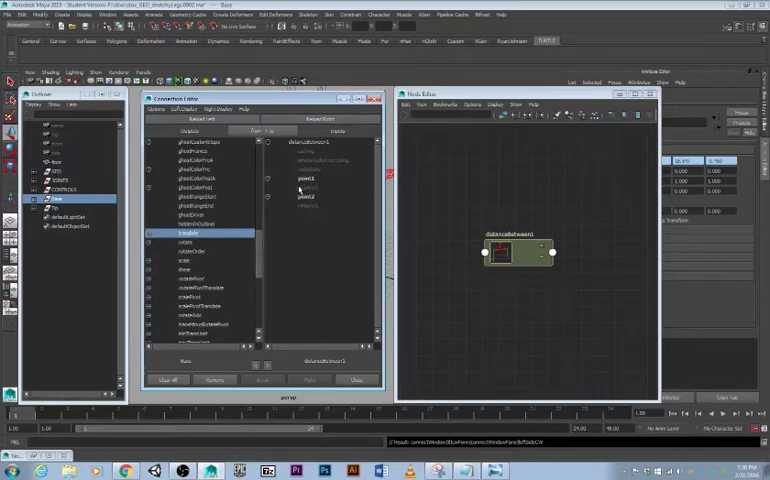
click(304, 180)
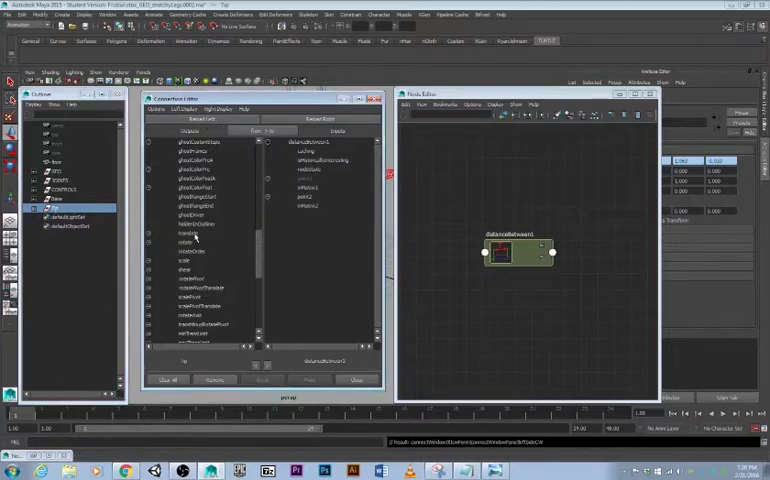
click(184, 232)
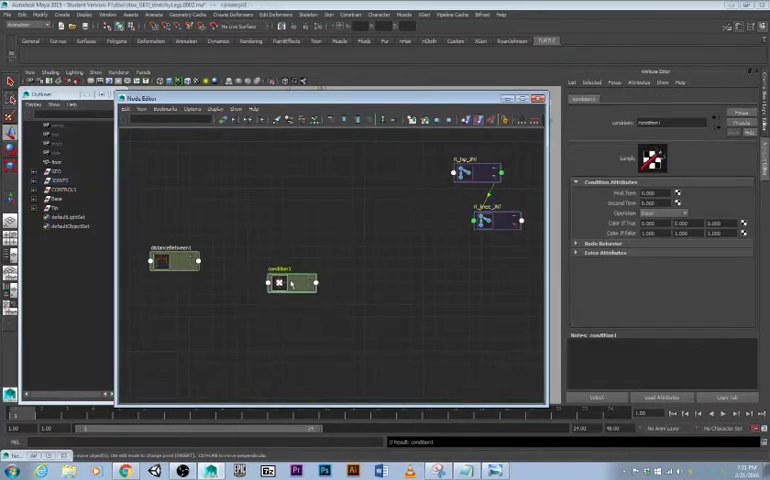
Step: Expand both nodes and wire distanceBetween1's Distance into condition1's First Term
drag(292, 284, 278, 262)
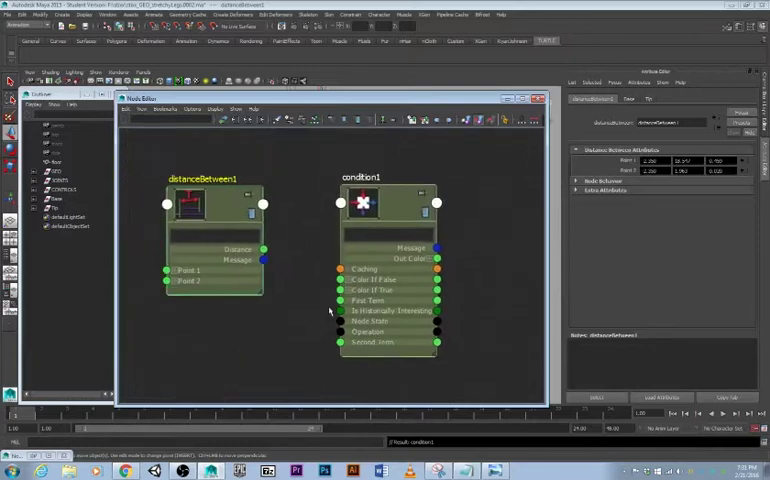
drag(264, 258, 310, 268)
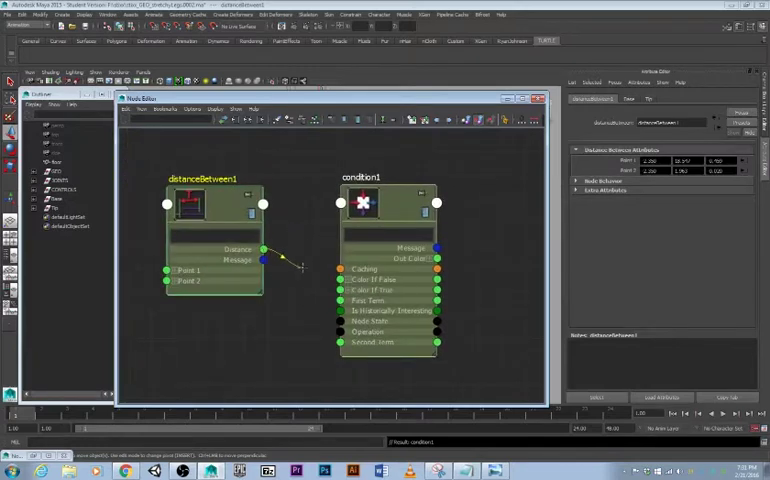
drag(264, 248, 340, 344)
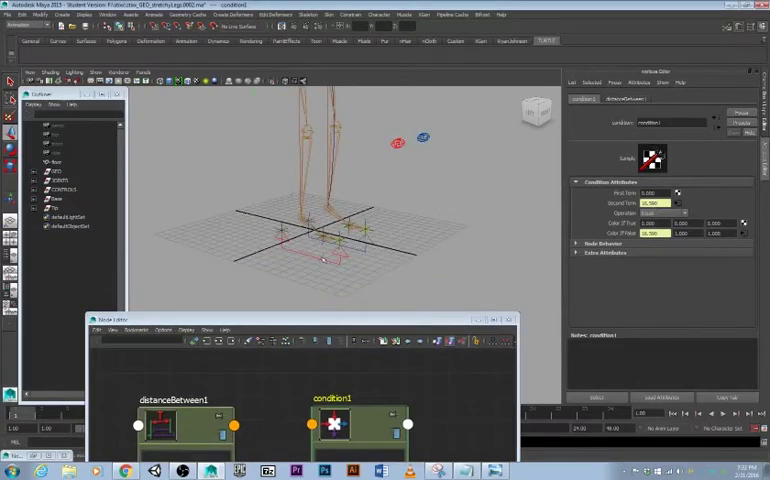
Step: Connect distanceBetween1's distance into a second condition1 input
click(300, 216)
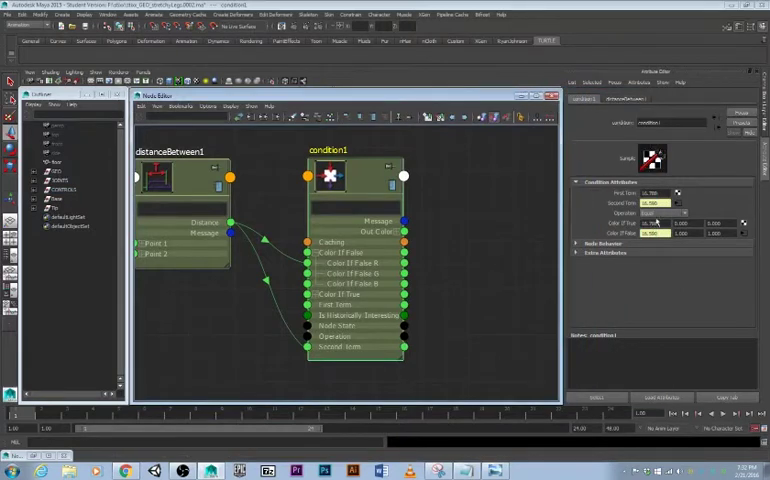
click(664, 212)
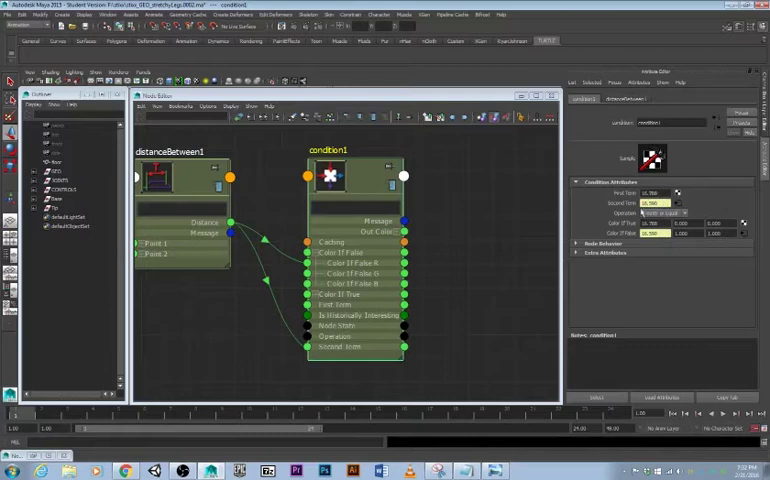
mouse_move(464, 192)
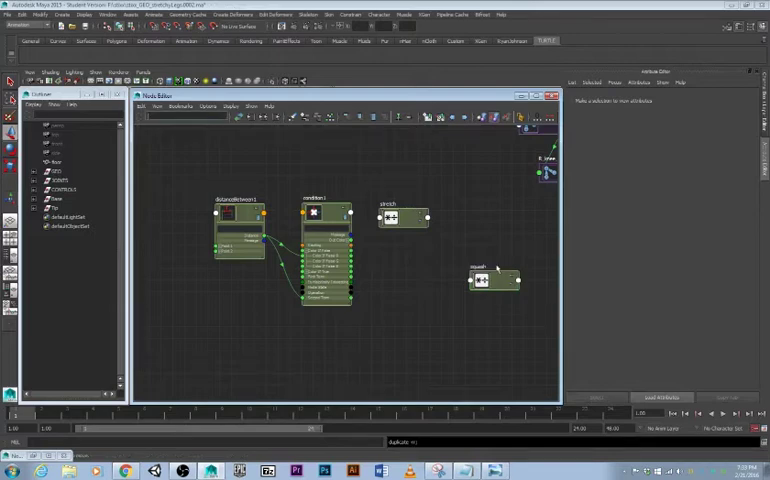
Step: Select the new multiplyDivide stretch node and feed condition1's Out Color into its Input1
click(398, 204)
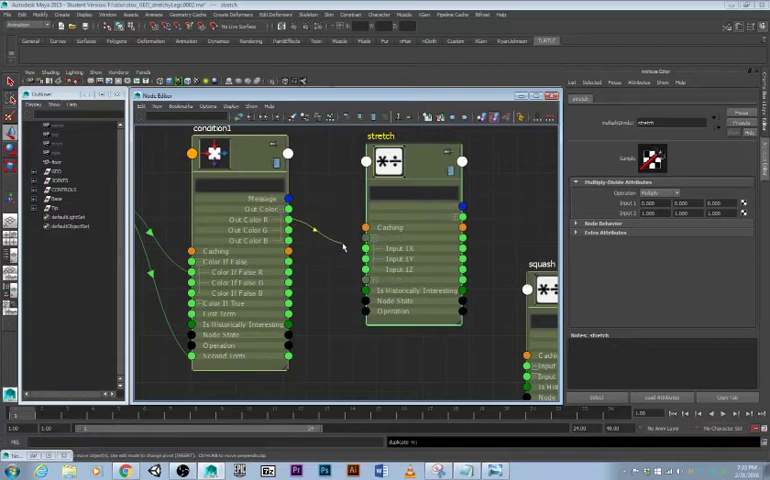
drag(288, 208, 368, 236)
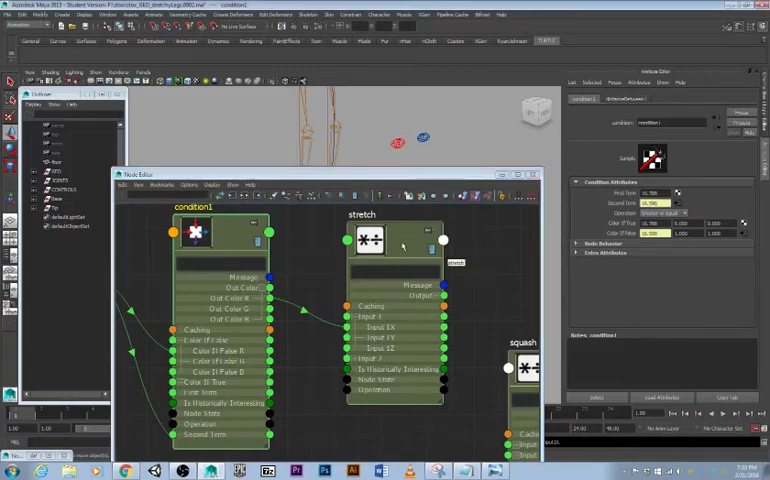
mouse_move(304, 336)
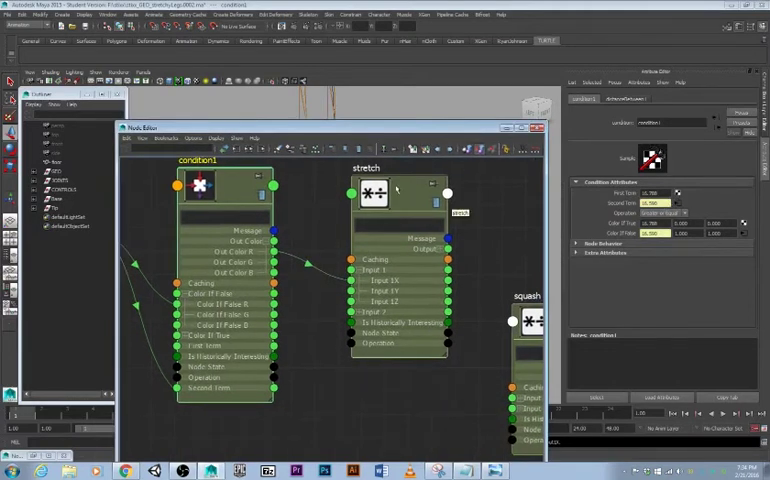
Step: Choose the stretch node's Operation and inspect the leg joint that will receive its output
click(376, 194)
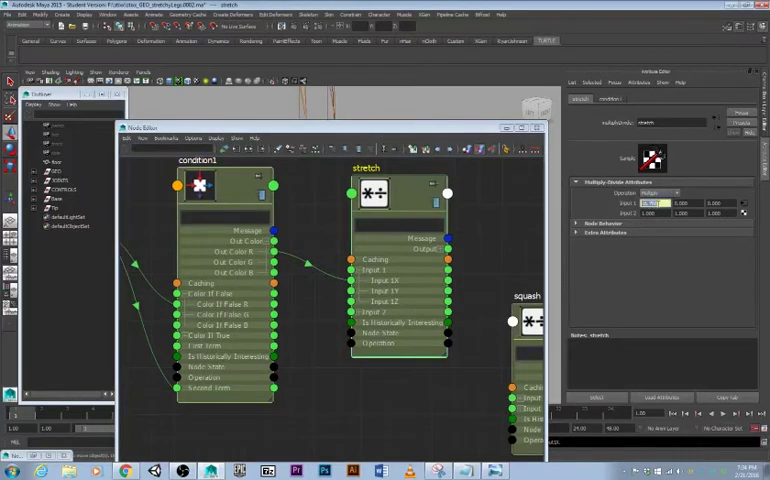
click(200, 184)
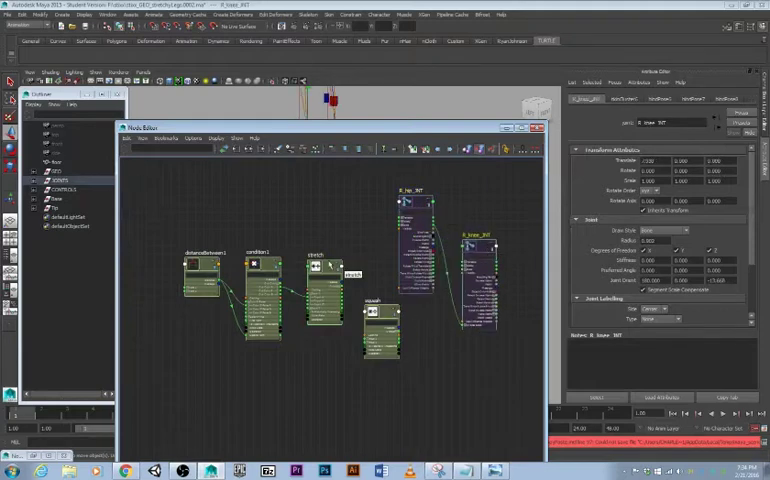
click(316, 268)
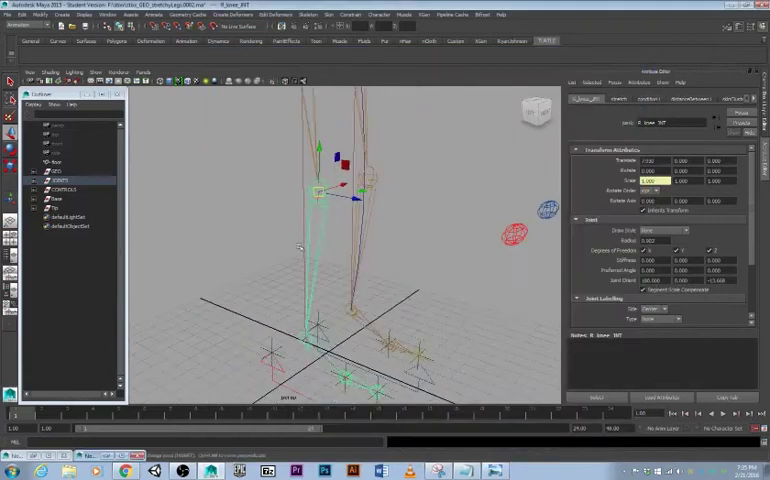
Step: Select the leg control in the viewport to test the stretch
click(62, 188)
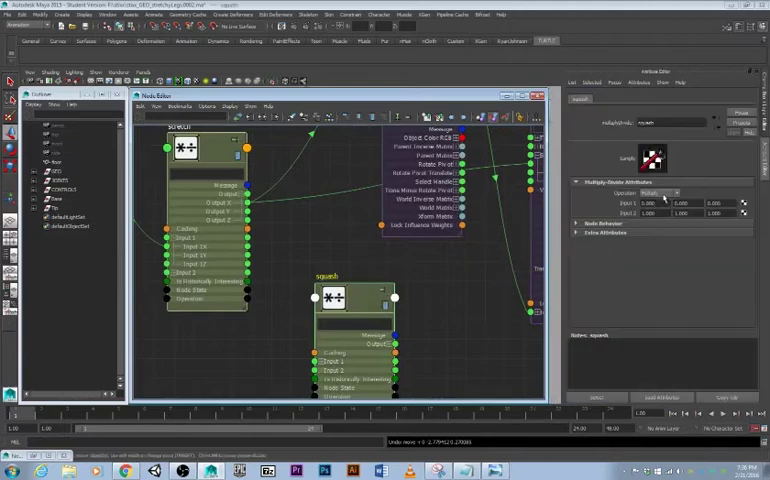
Step: Select the squash multiplyDivide node and set its Operation
click(660, 192)
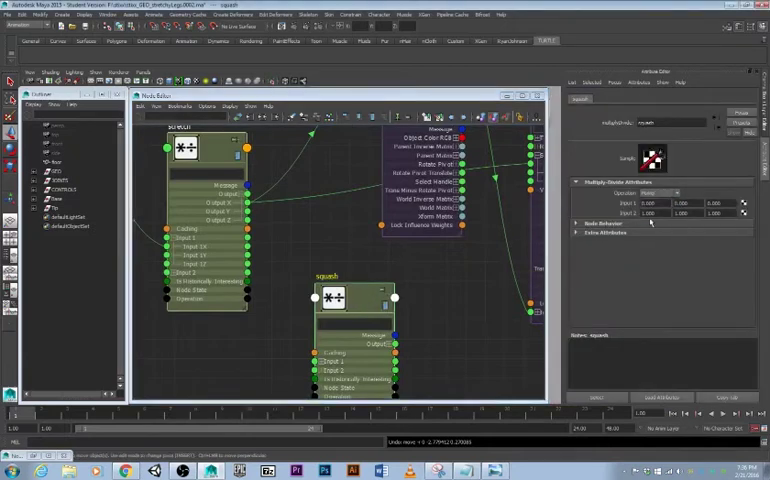
click(648, 212)
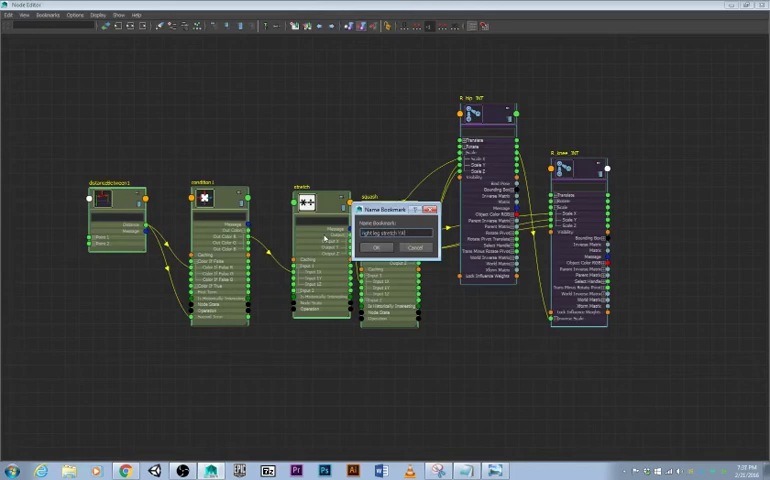
Step: Confirm the new name in the Rename Node dialog
click(376, 246)
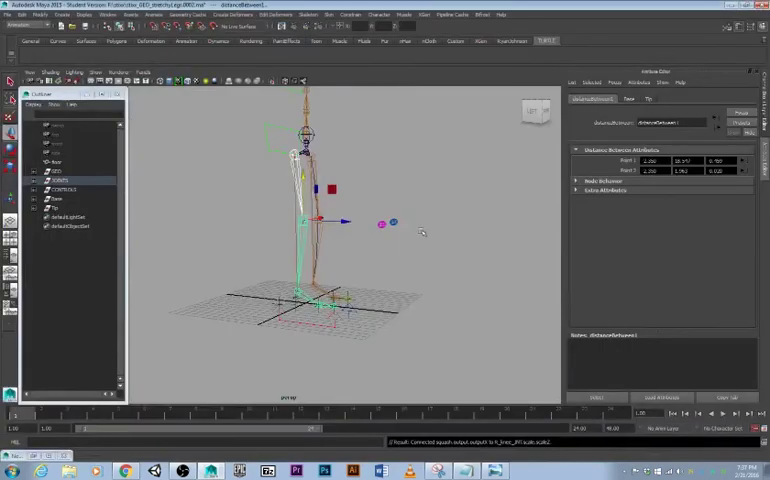
mouse_move(404, 294)
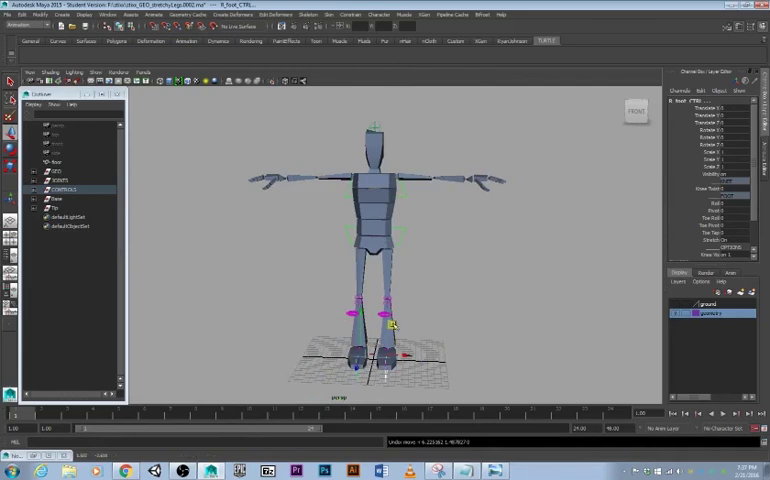
Step: Drag both foot IK controls upward so the legs visibly squash
drag(384, 320, 378, 260)
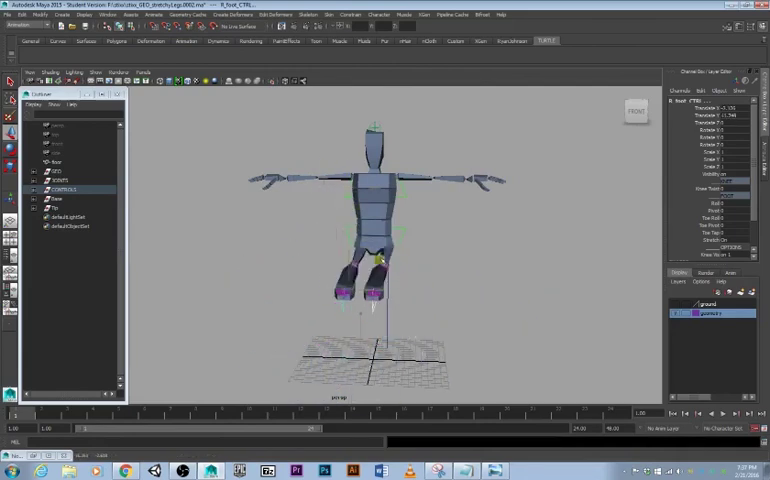